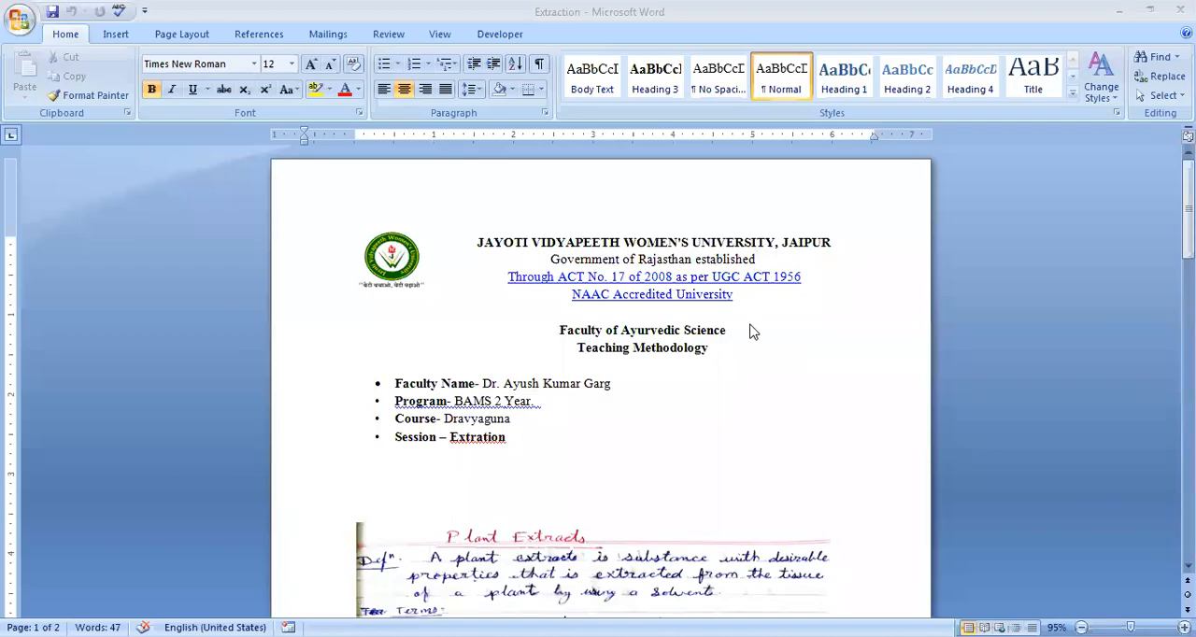
mouse_move(889, 594)
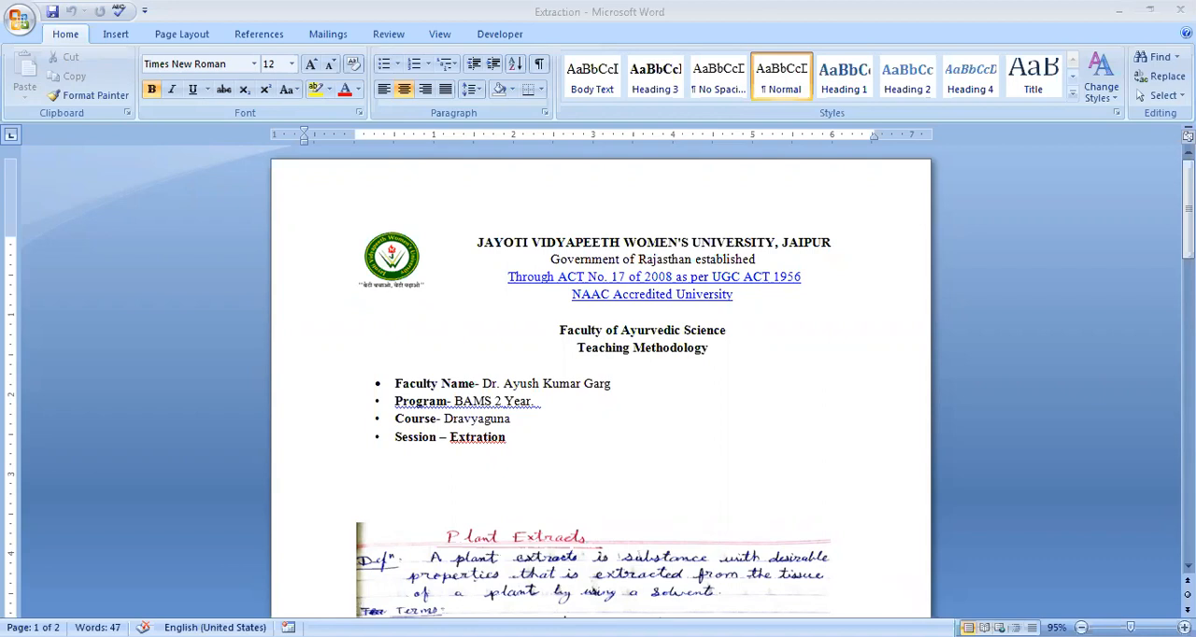
mouse_move(607, 491)
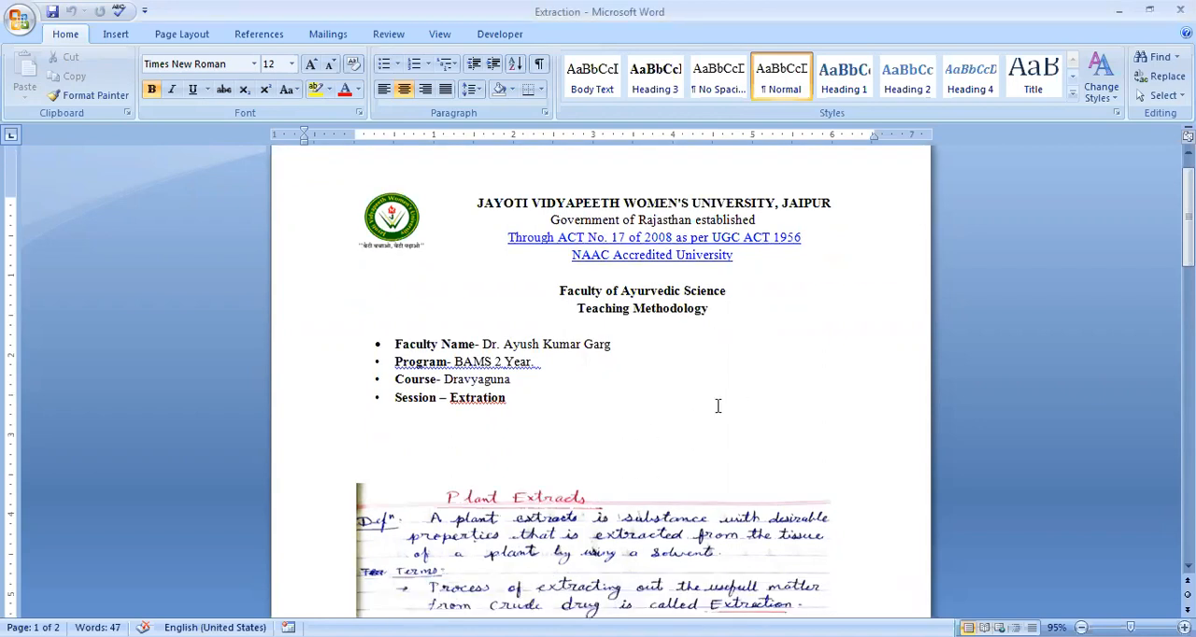
mouse_move(680, 568)
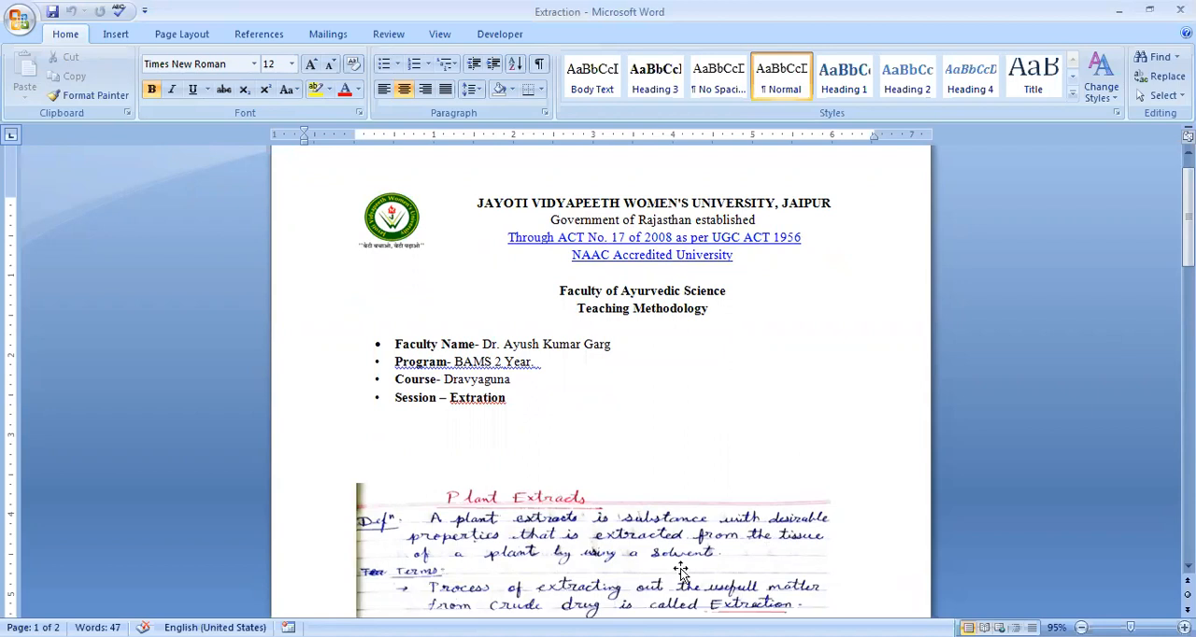
mouse_move(837, 487)
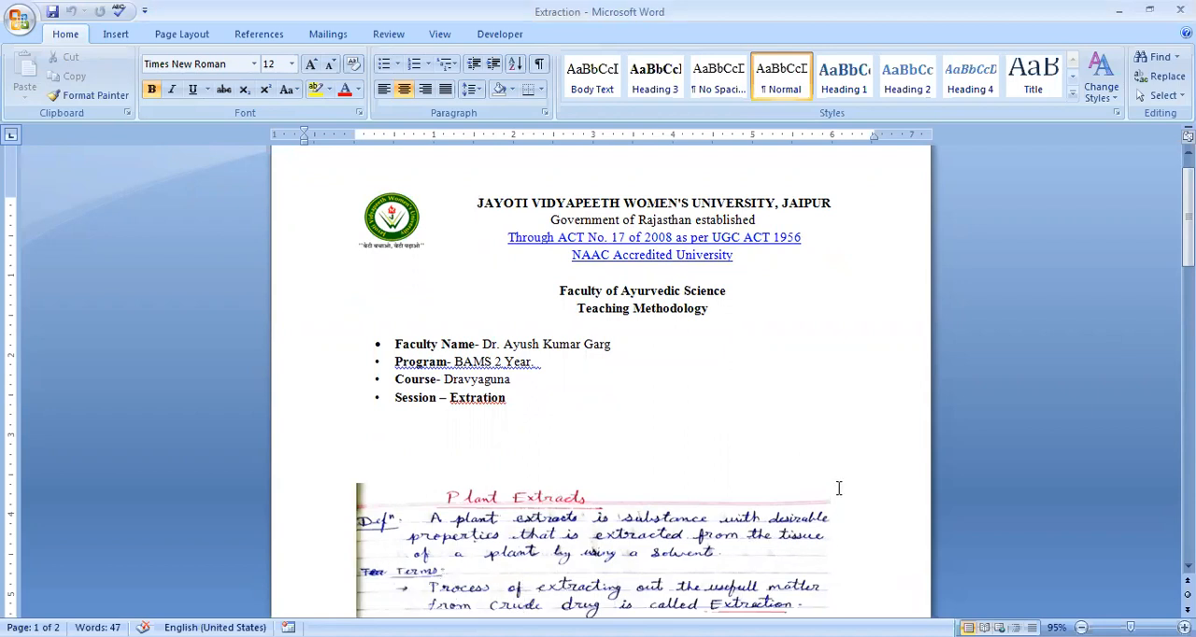
scroll(down, 3)
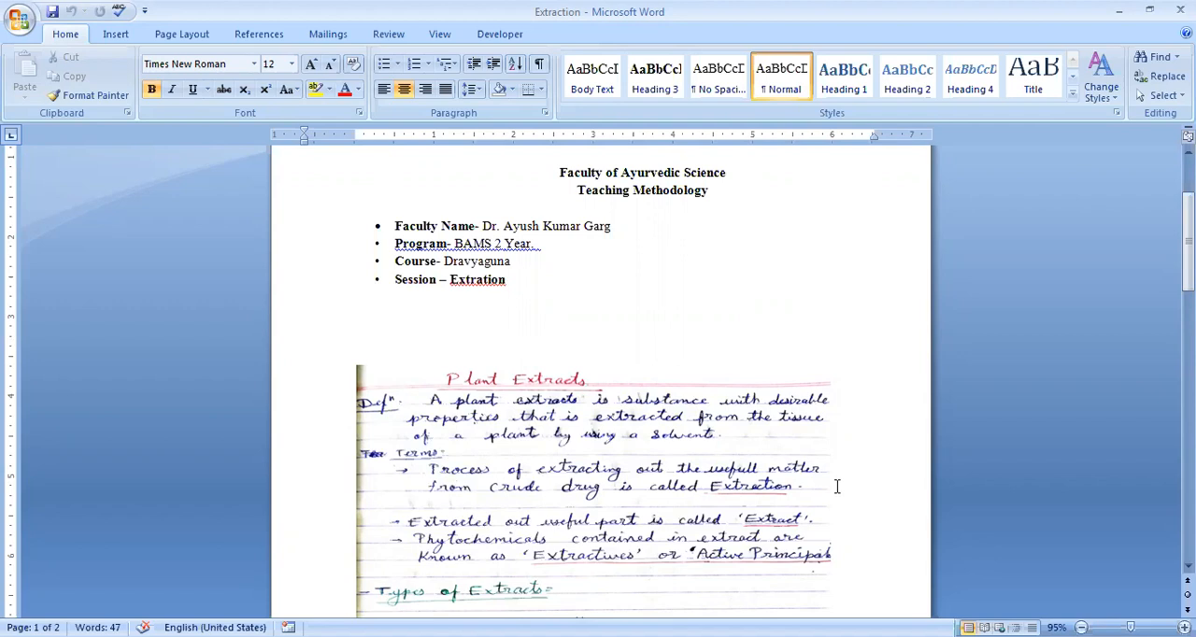
mouse_move(792, 484)
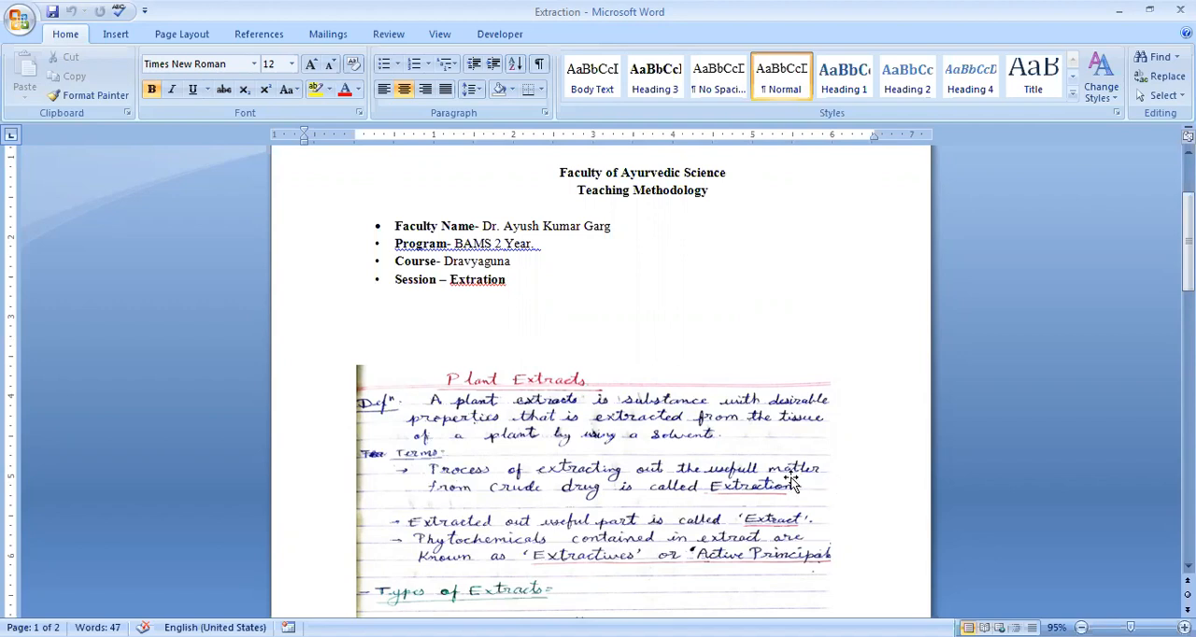
scroll(down, 3)
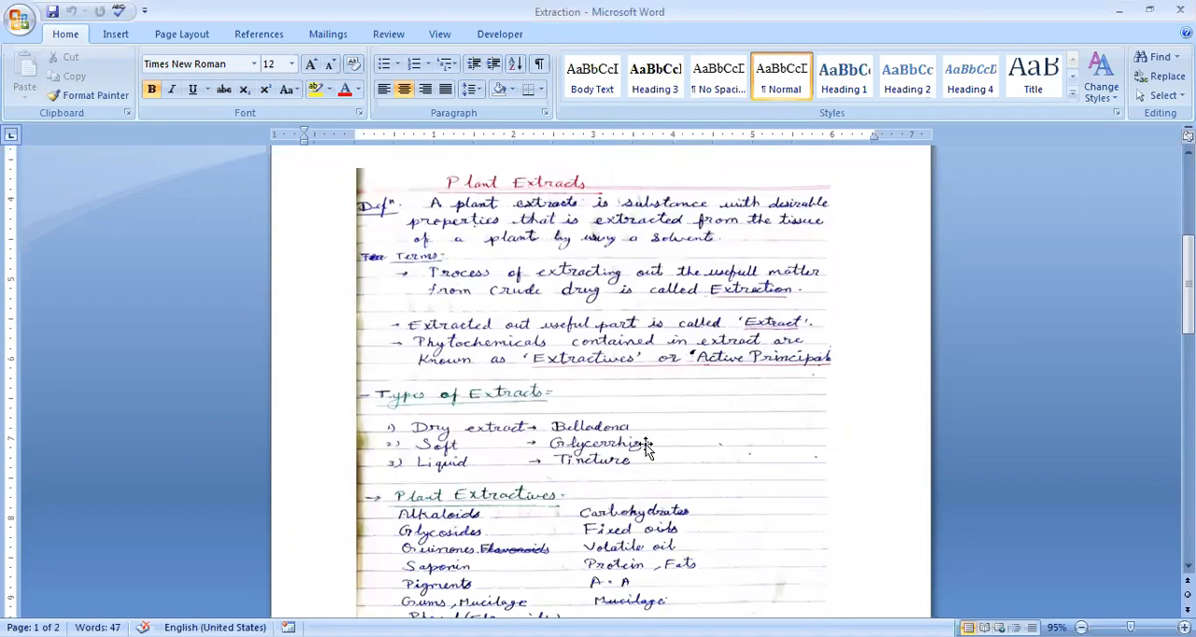
mouse_move(628, 376)
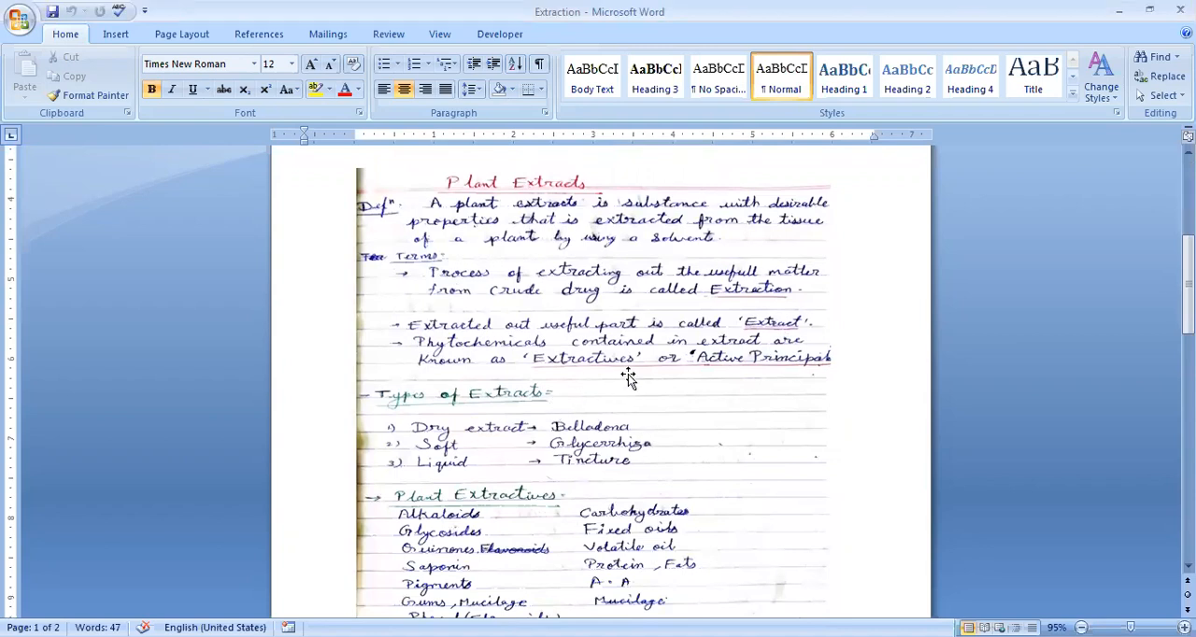
scroll(down, 3)
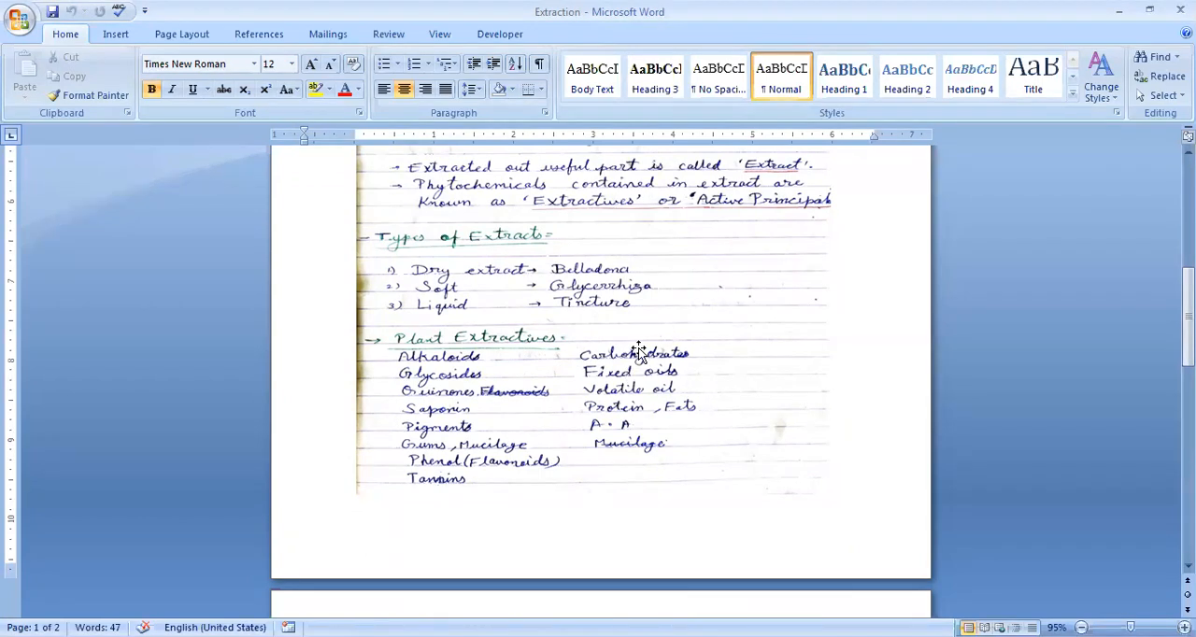
mouse_move(549, 362)
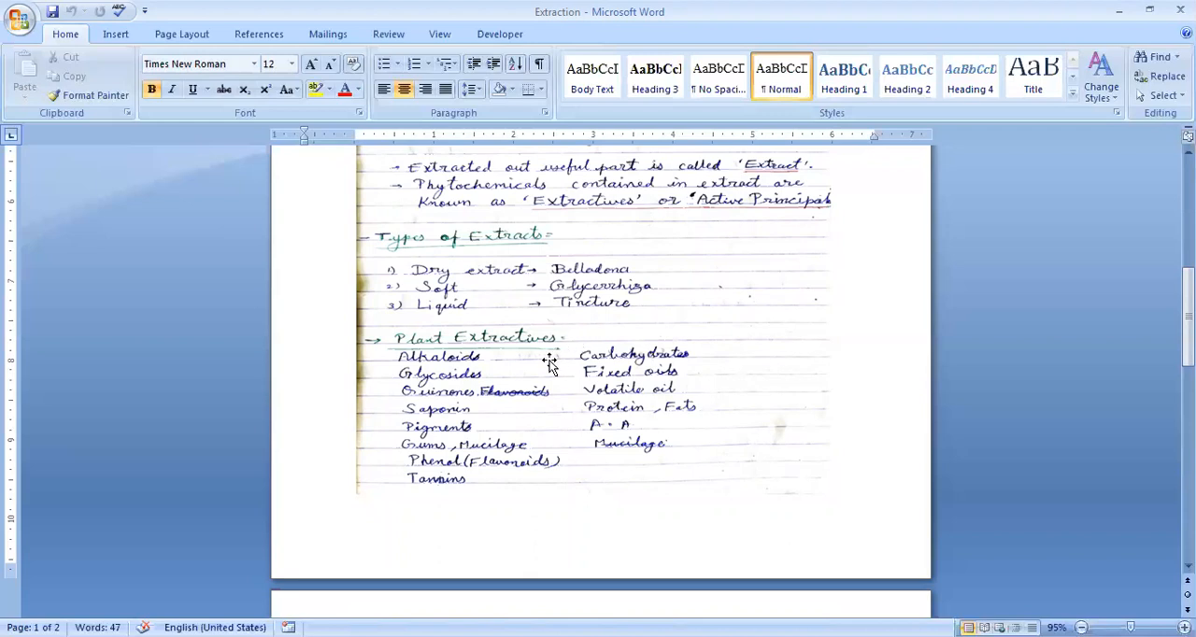
mouse_move(549, 364)
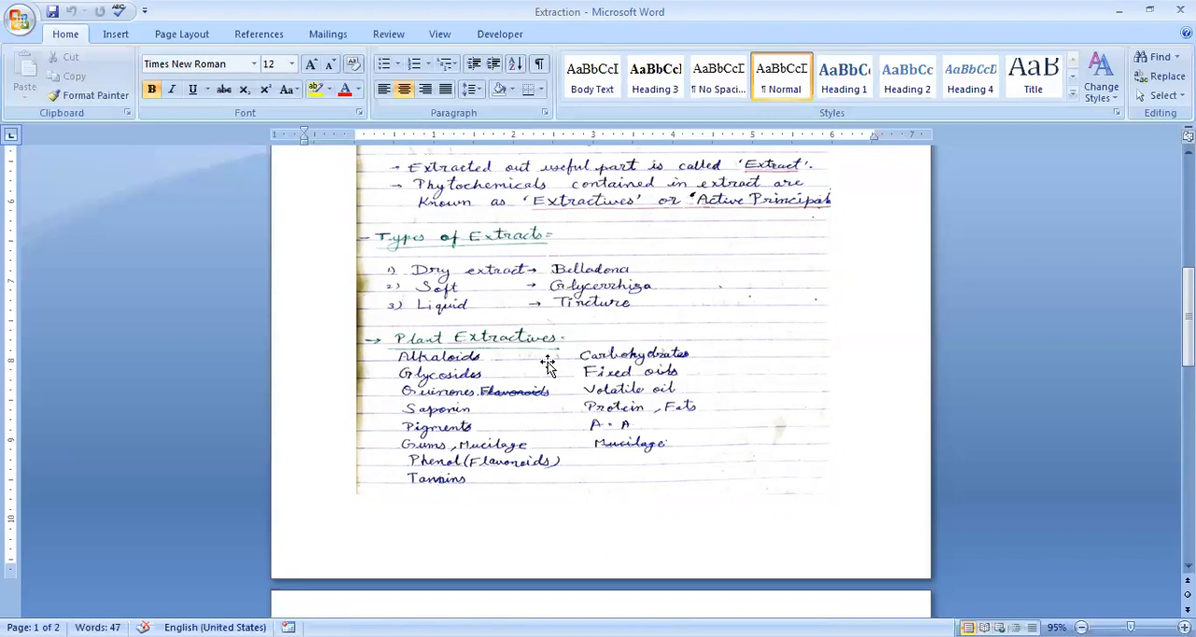
mouse_move(643, 482)
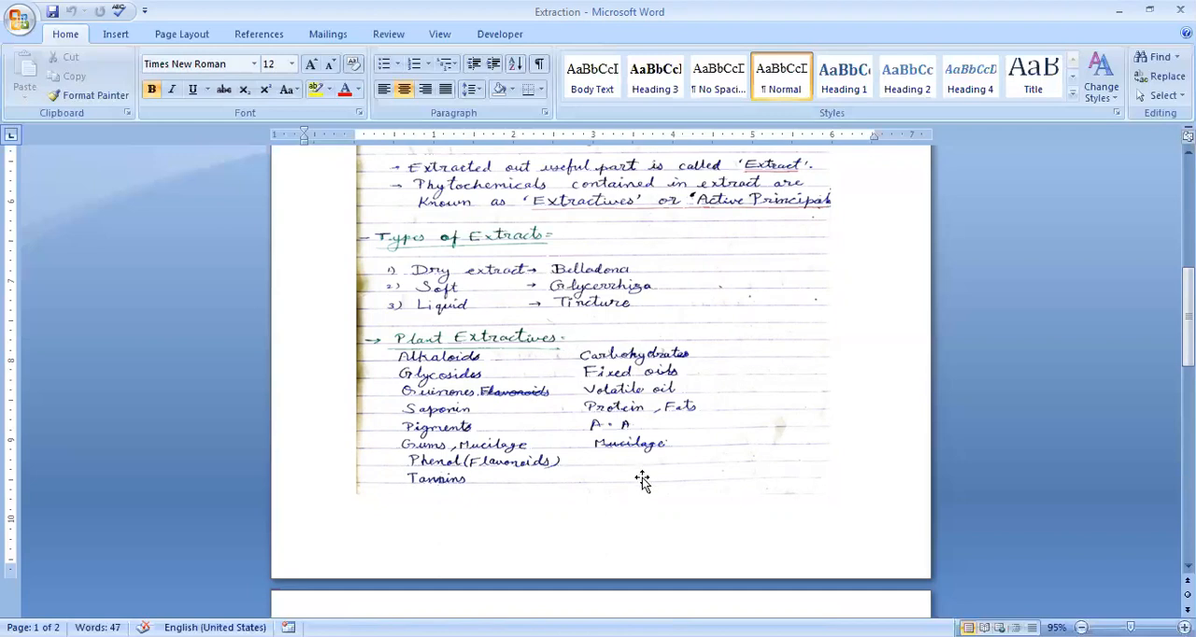
mouse_move(635, 411)
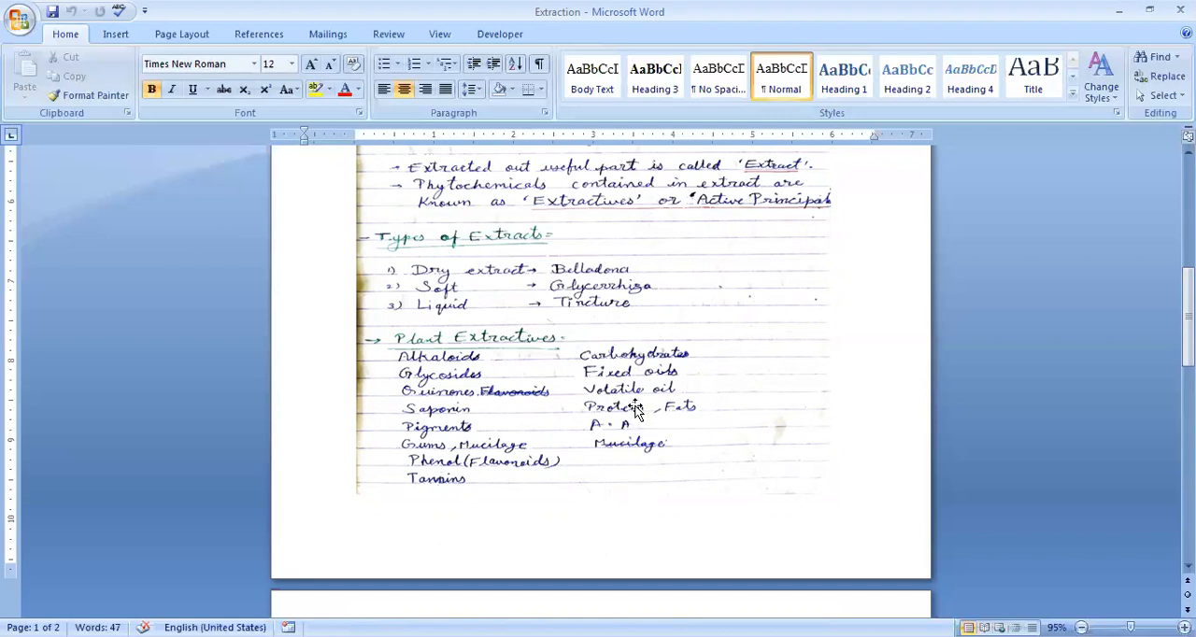
mouse_move(654, 419)
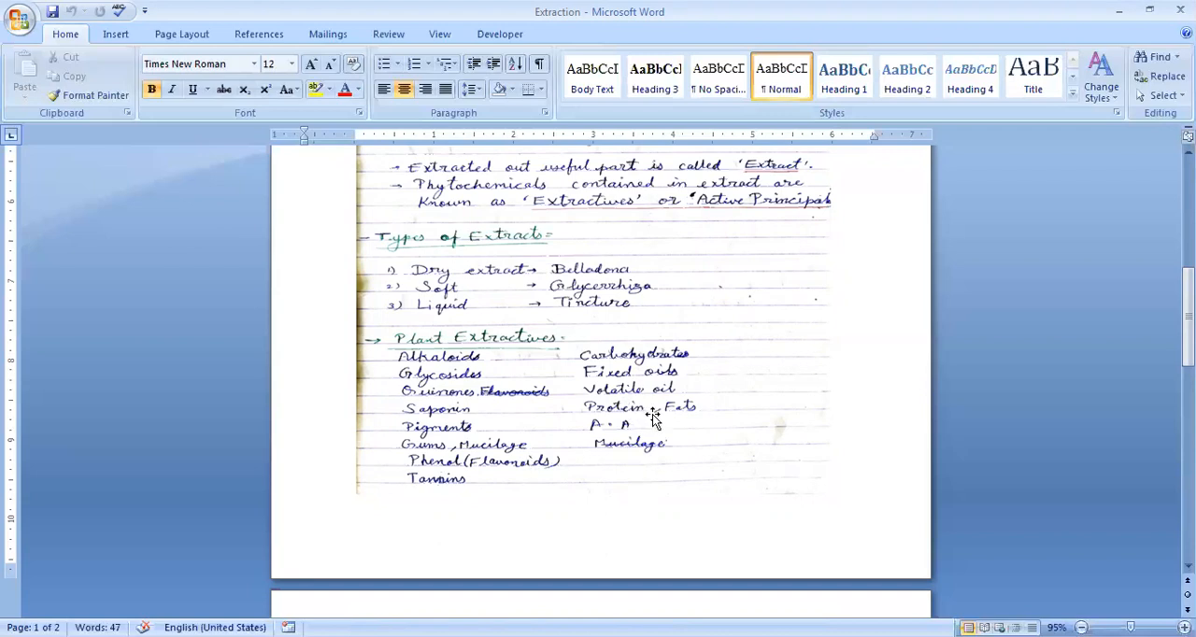
scroll(down, 3)
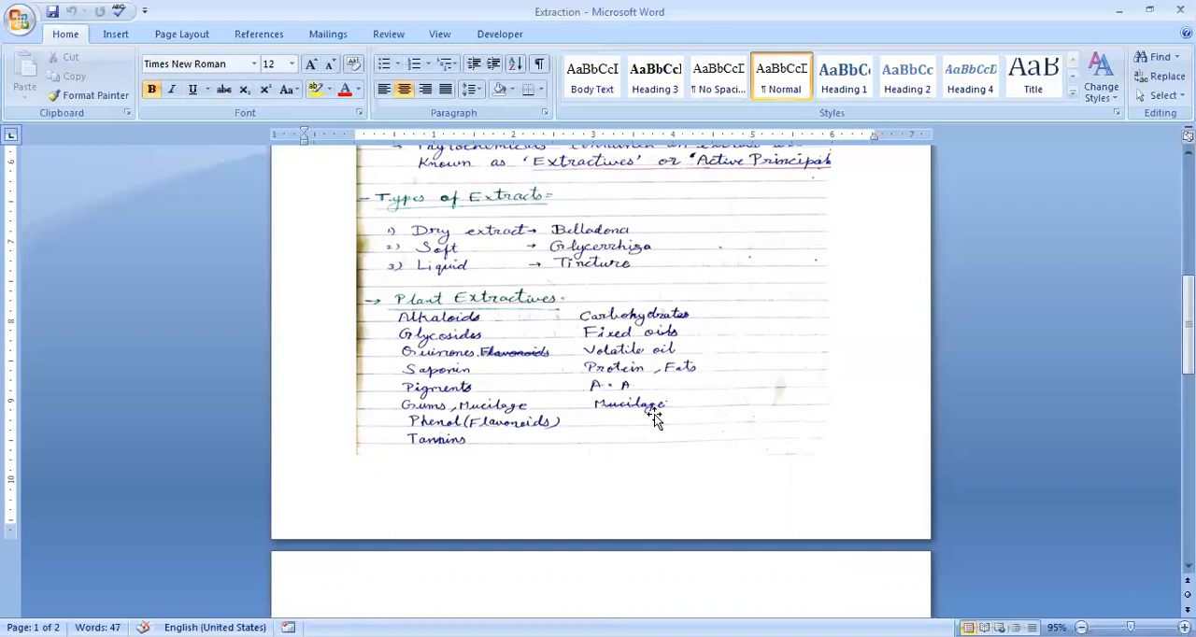
mouse_move(526, 404)
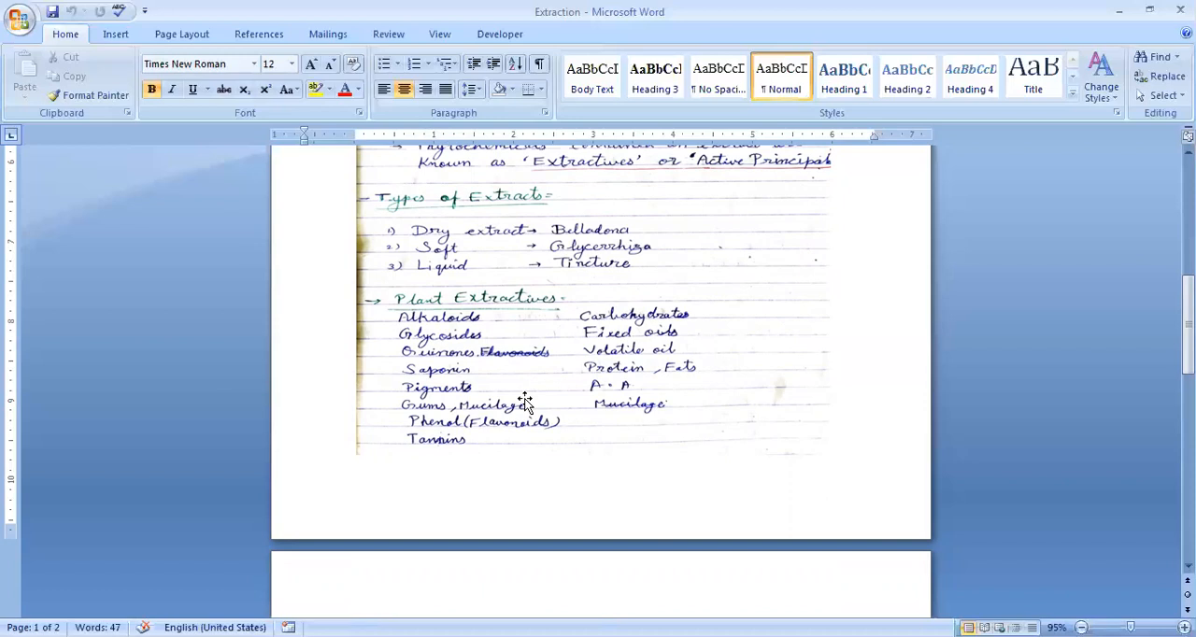
scroll(down, 3)
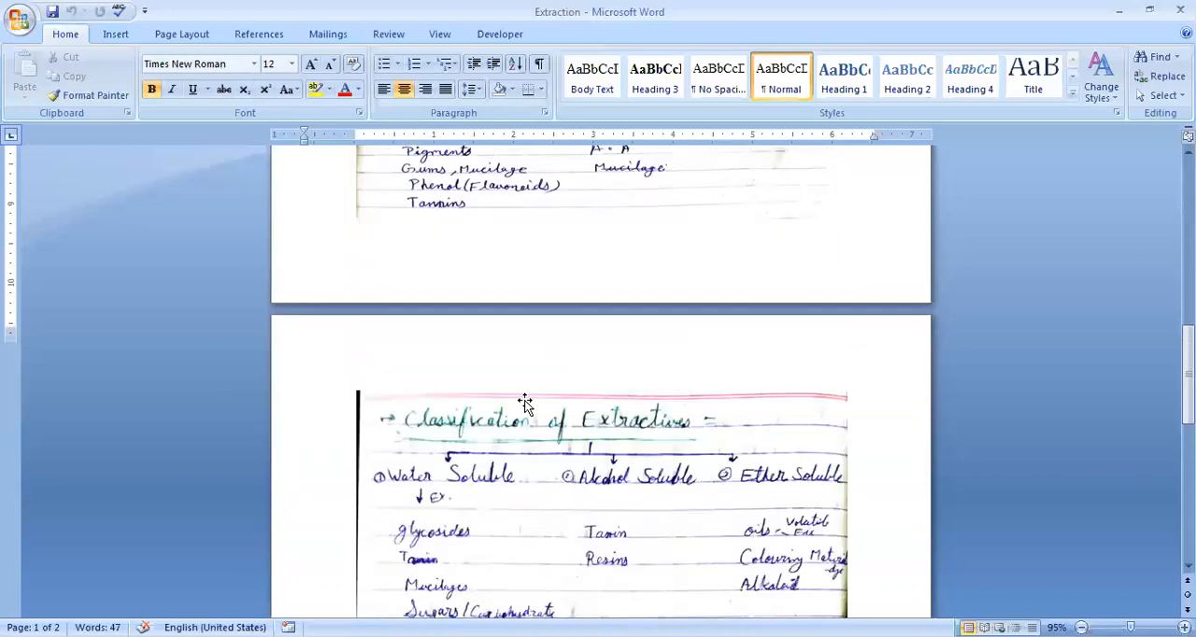
scroll(down, 3)
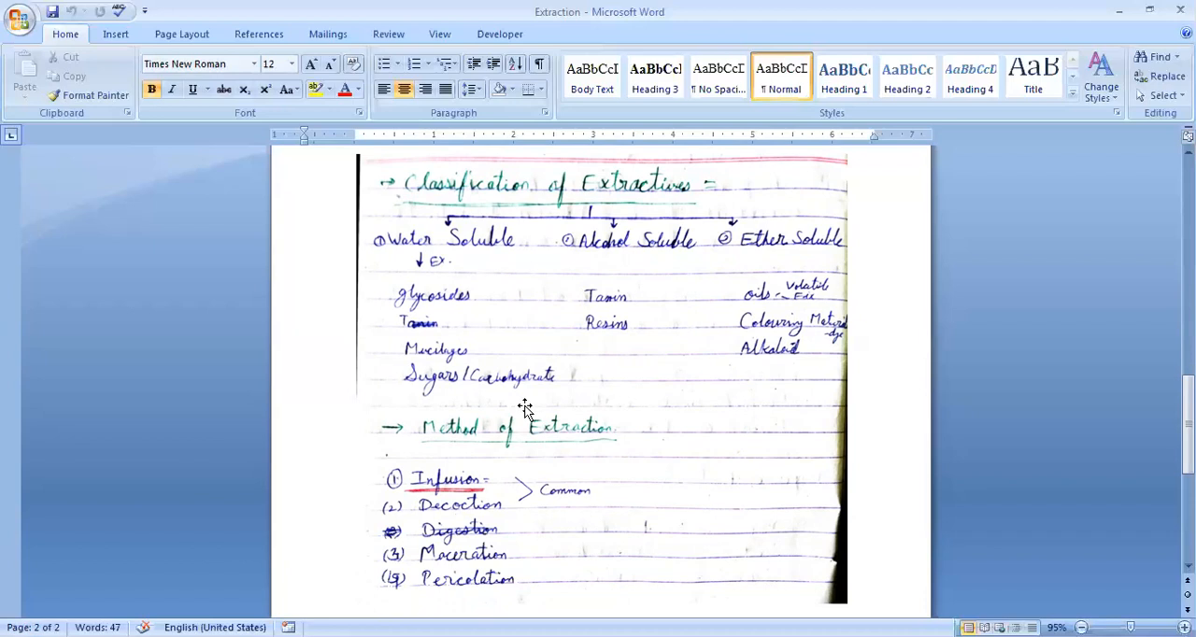
mouse_move(527, 409)
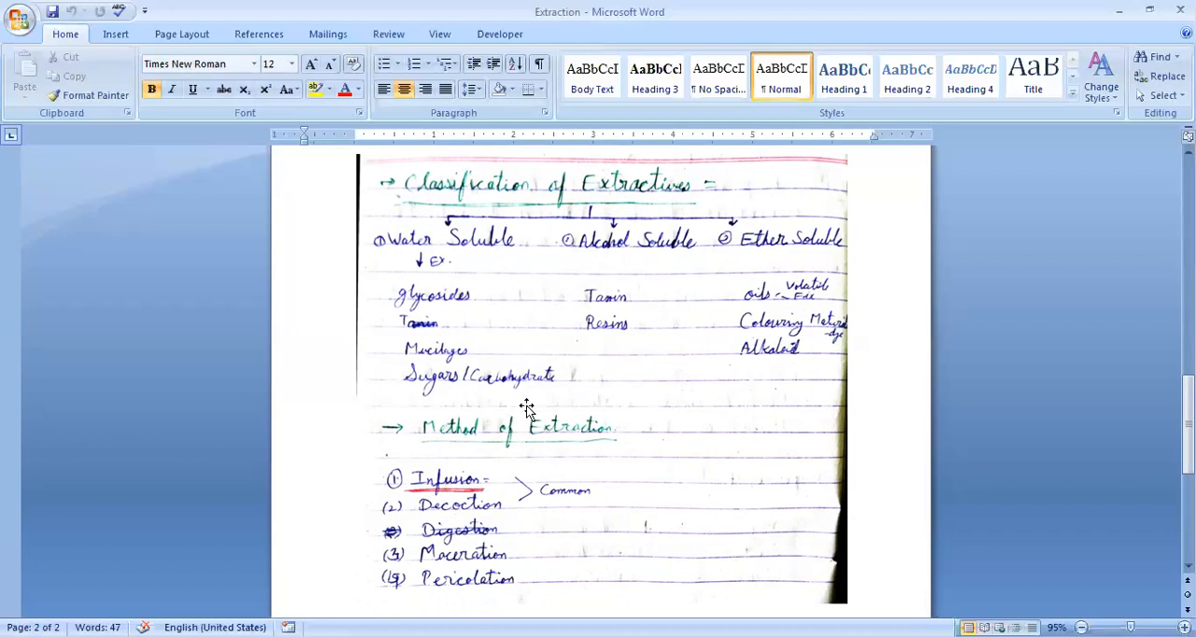
scroll(down, 3)
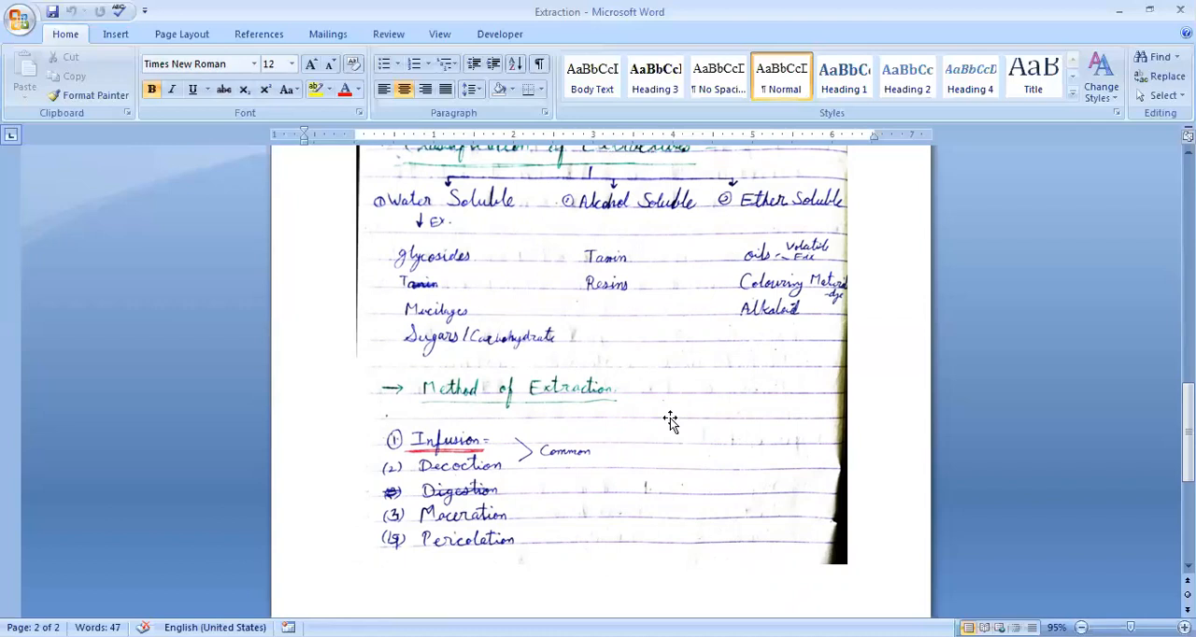
mouse_move(568, 501)
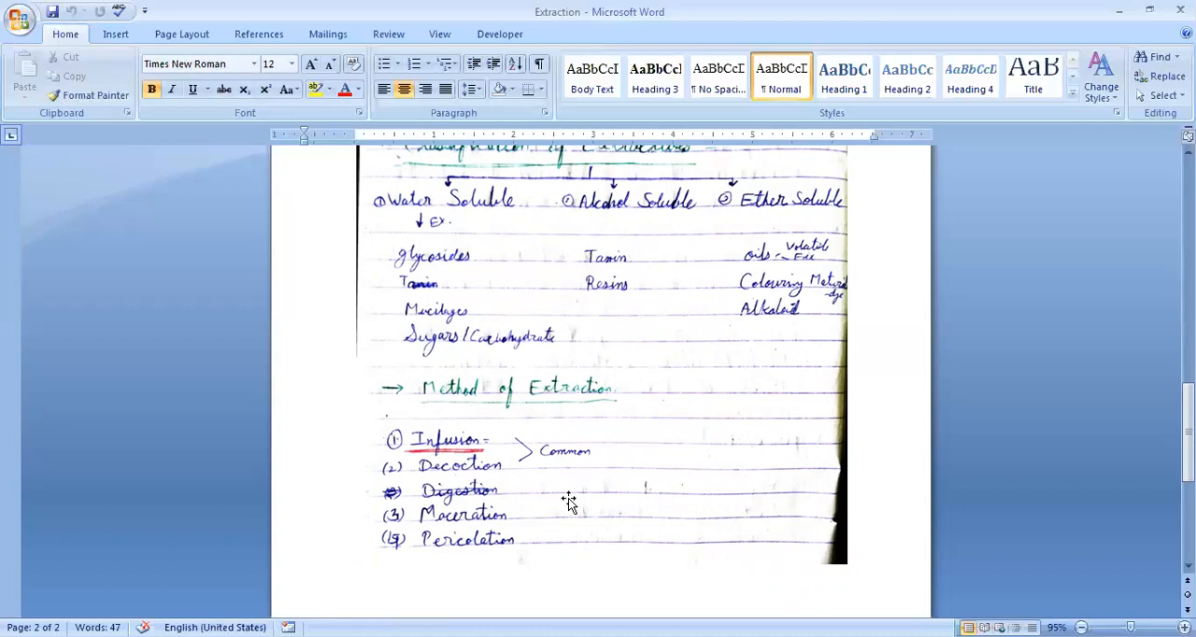
scroll(down, 3)
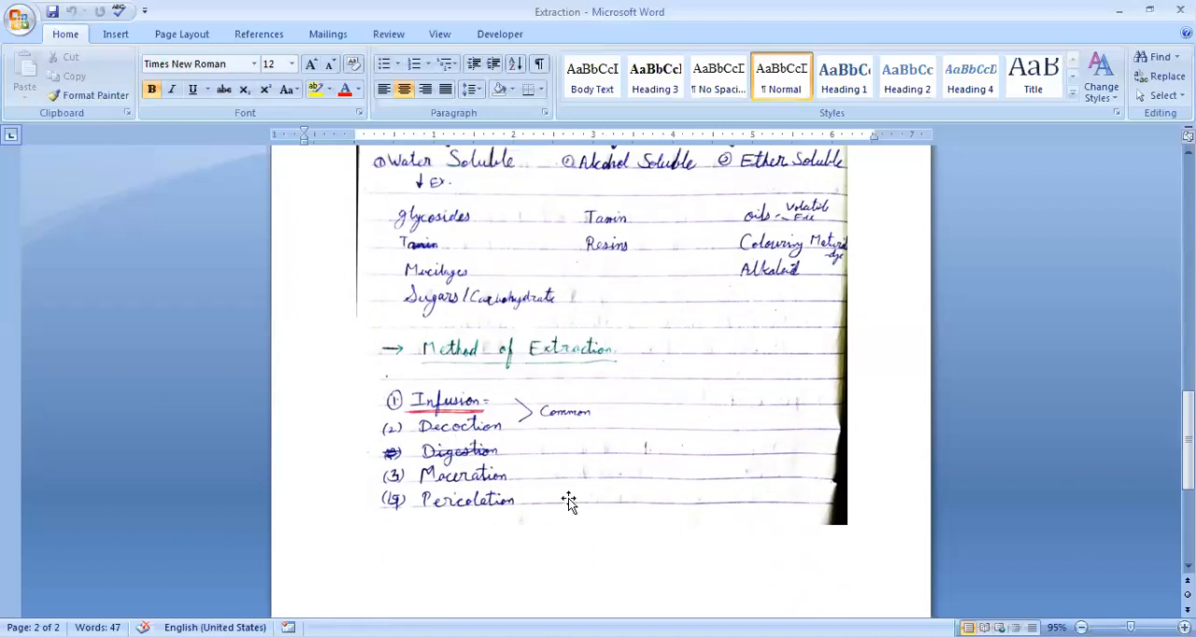